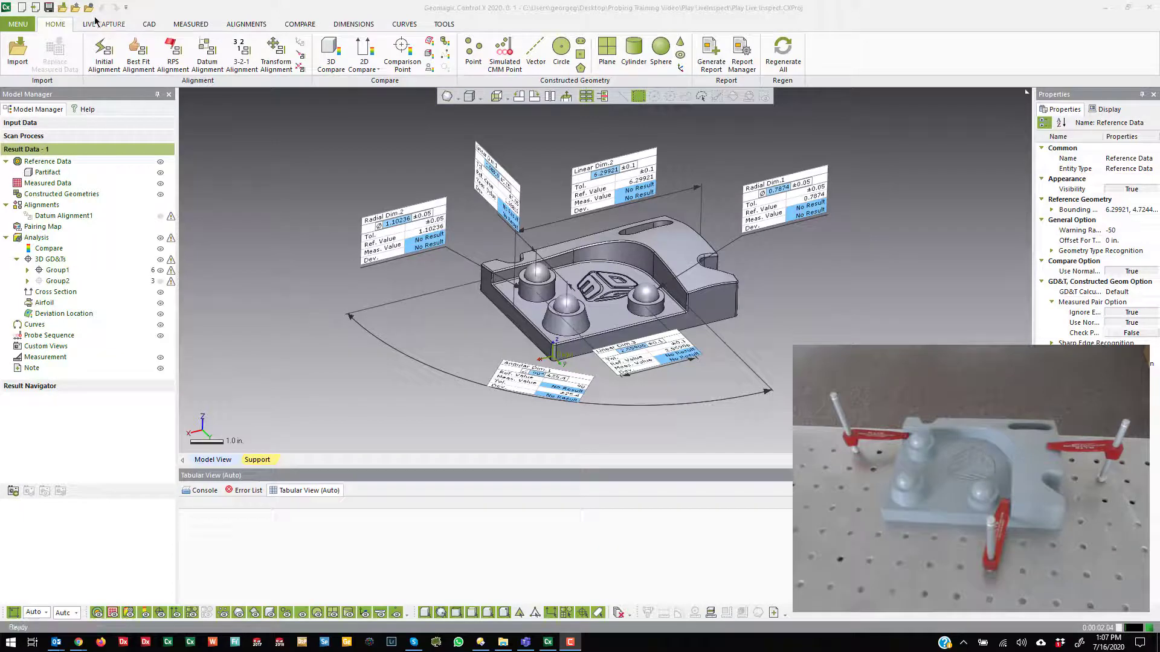
# Show the Live Capture tools with the radial dimension's properties and dimension table.
pyautogui.click(102, 24)
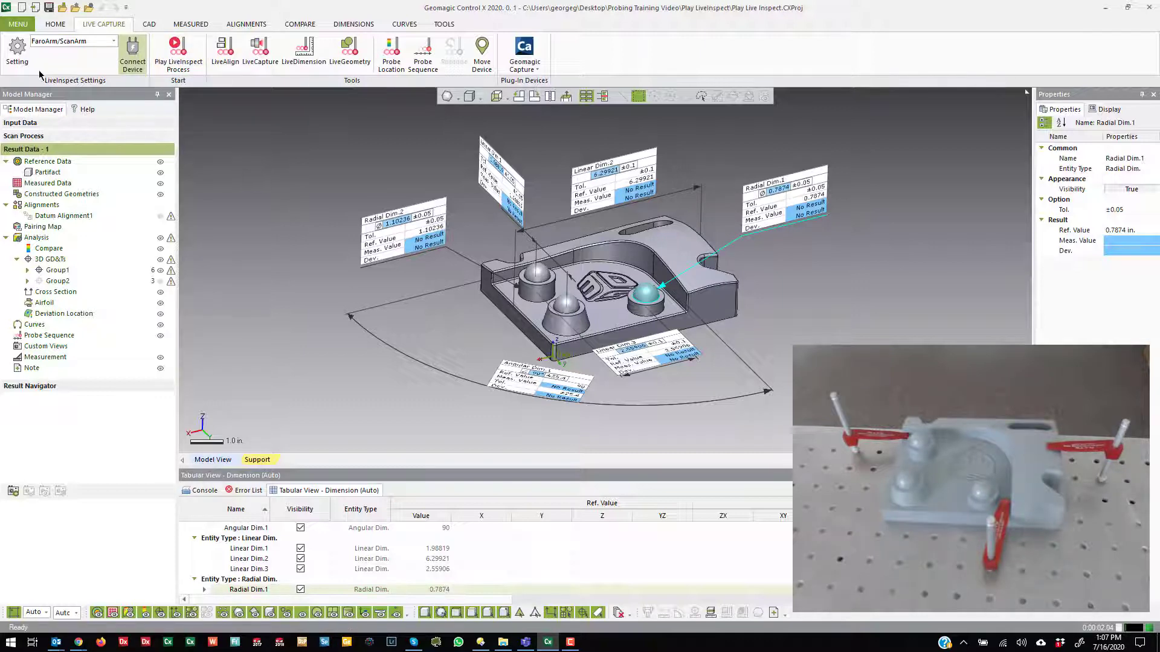
pyautogui.moveTo(17, 48)
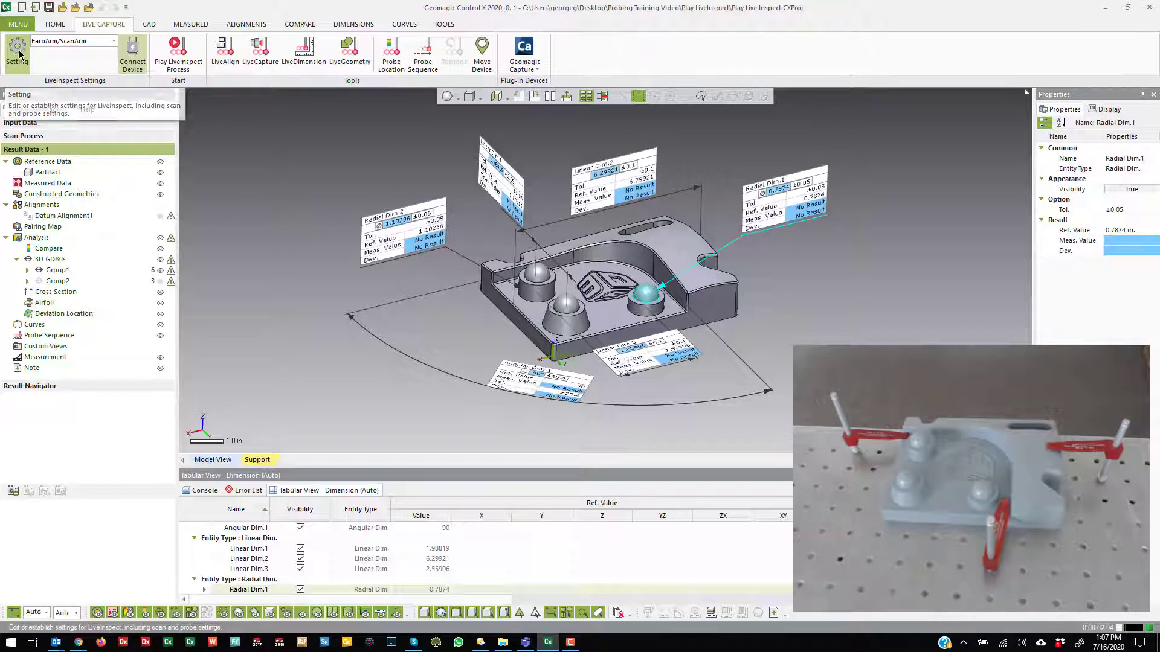
# Review every LiveInspect settings page from General through Probe, Scan Data, Inspect, Geometry, Device to Button hotkeys.
pyautogui.click(15, 52)
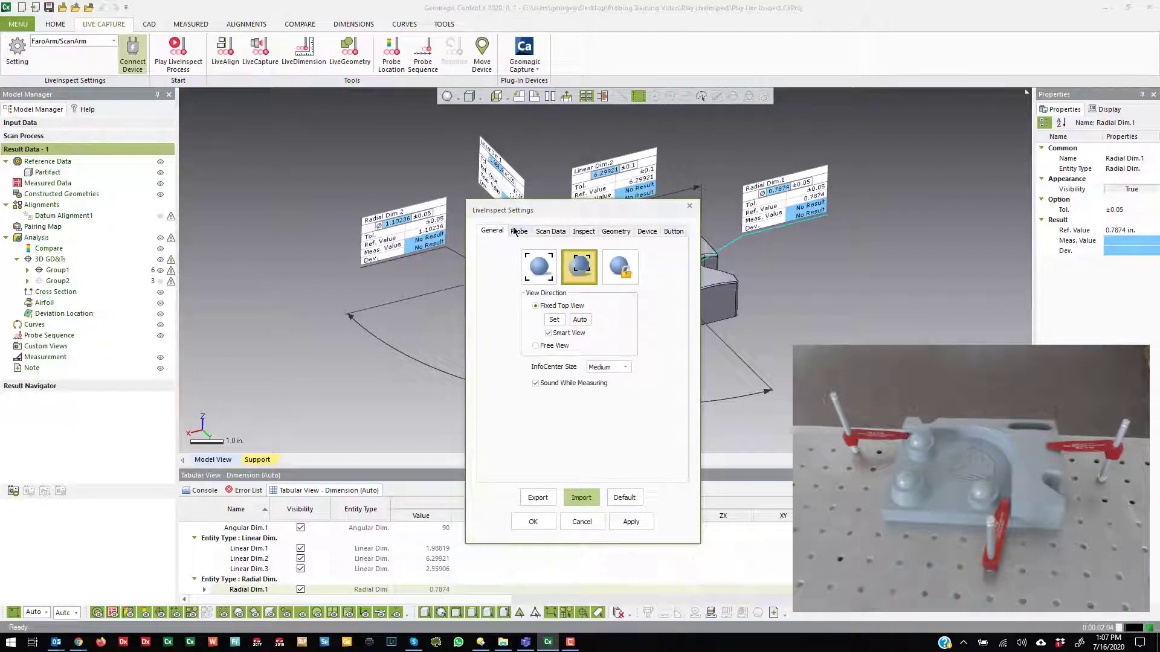
pyautogui.click(518, 231)
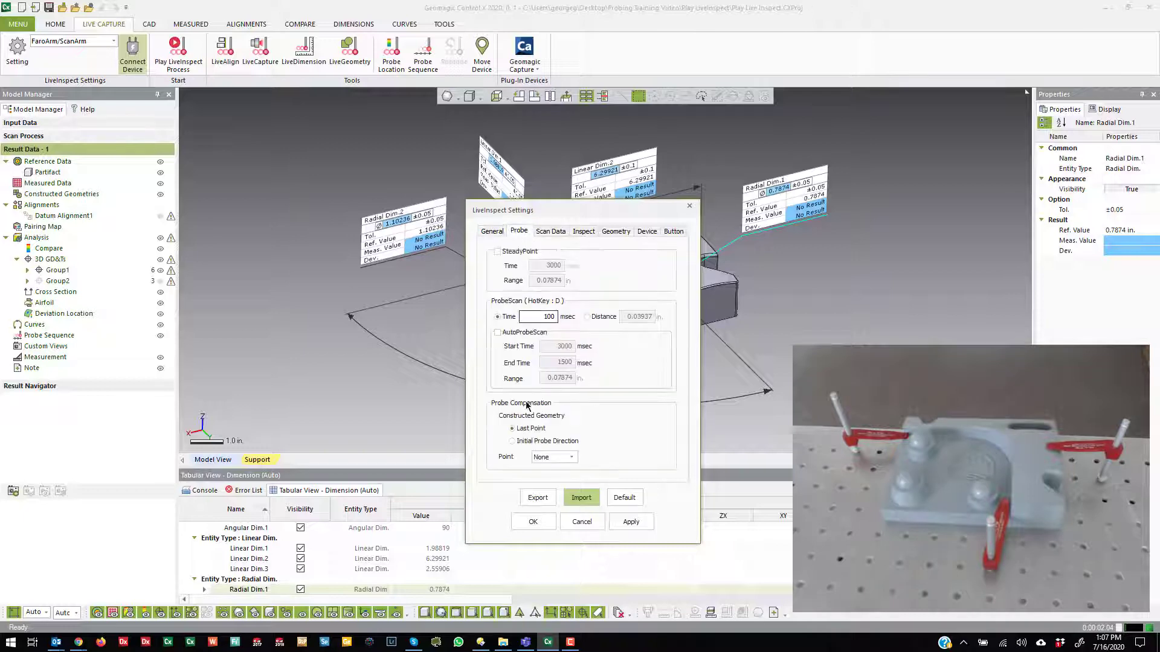
pyautogui.click(551, 231)
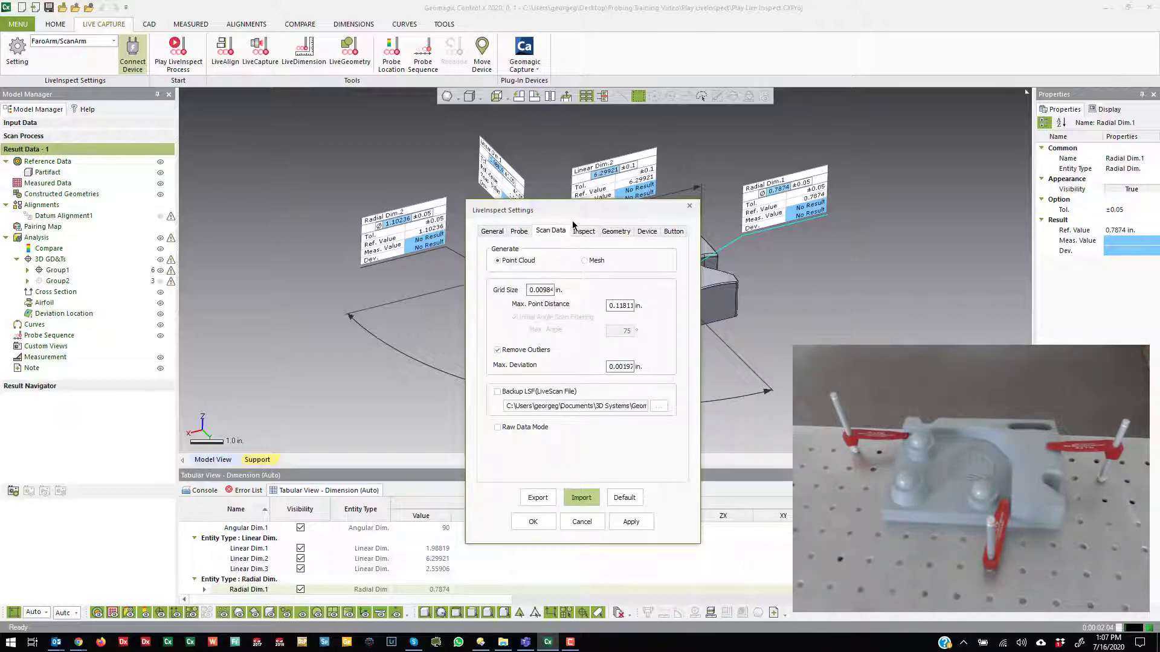
pyautogui.click(584, 230)
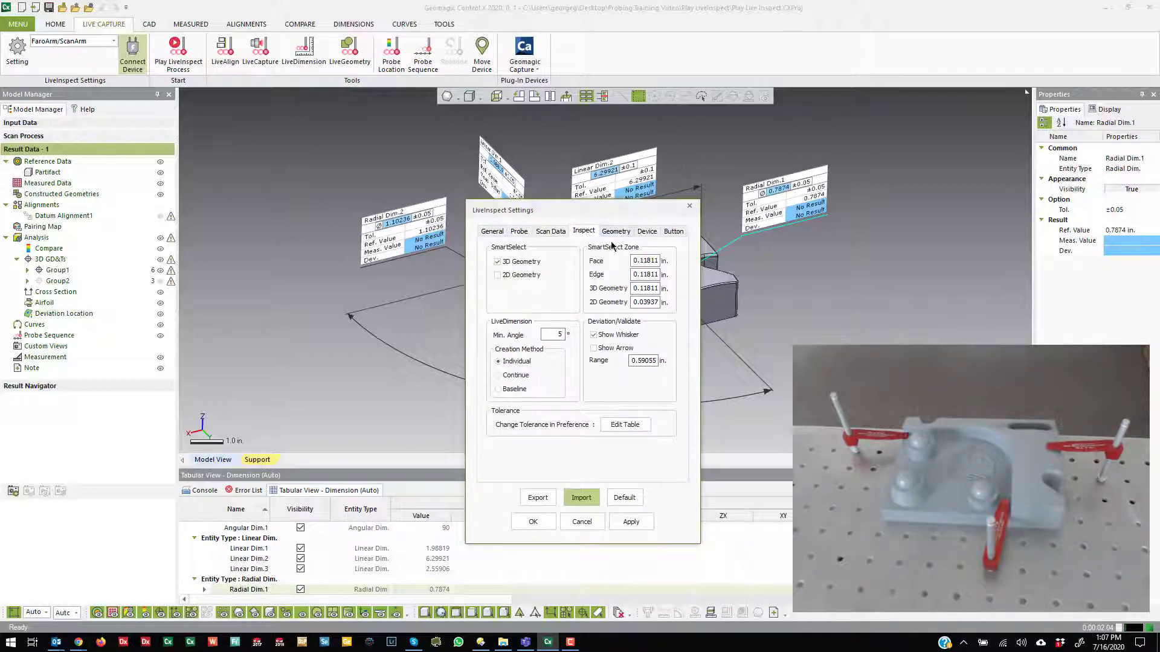
pyautogui.click(615, 231)
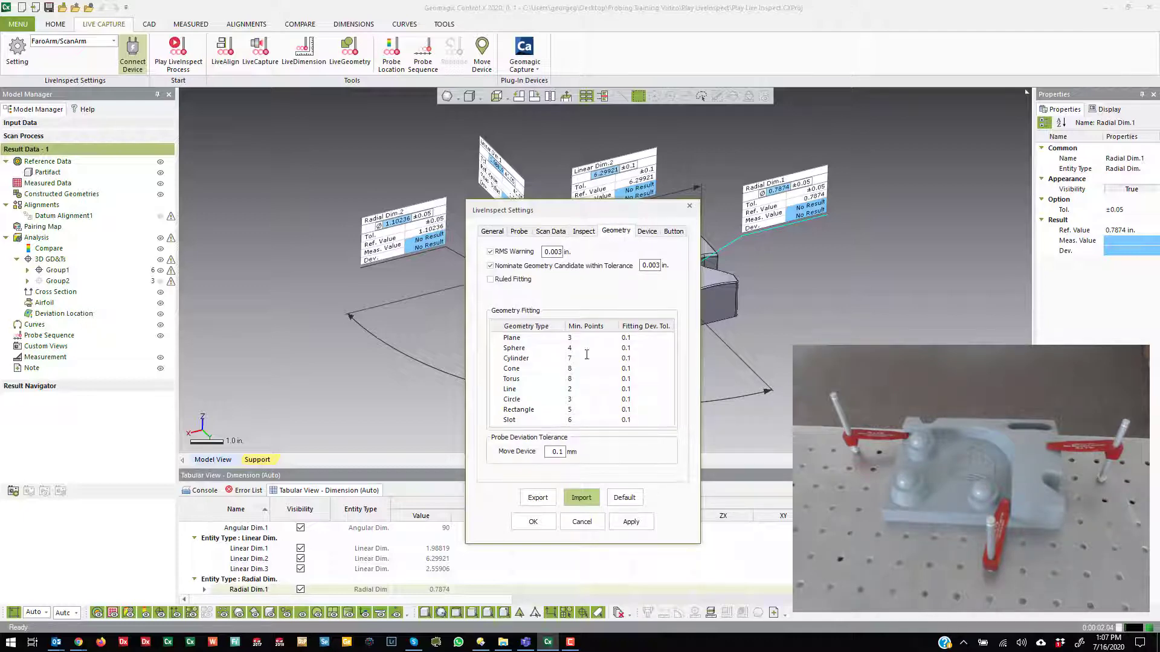
pyautogui.moveTo(673, 233)
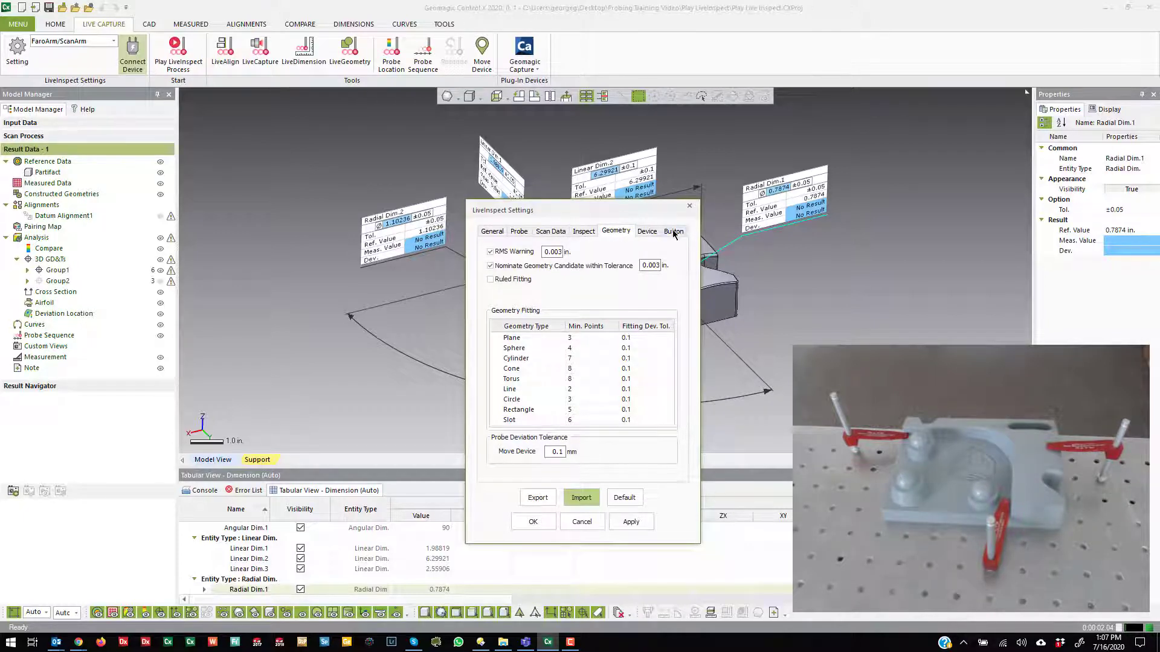
pyautogui.click(647, 230)
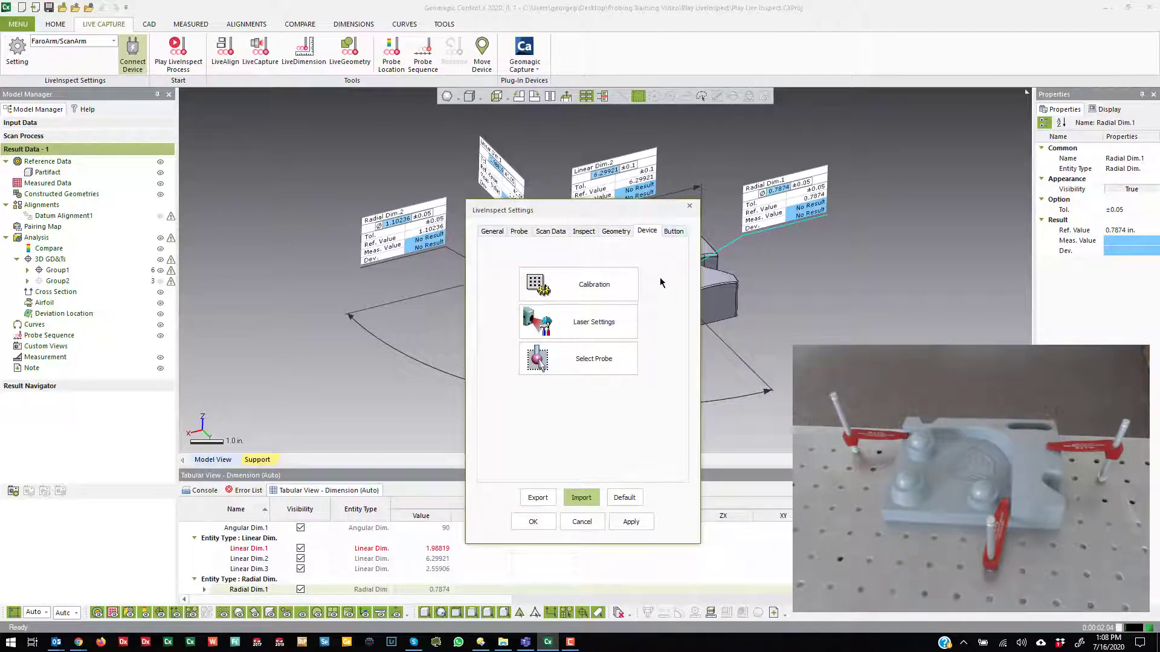
pyautogui.click(673, 231)
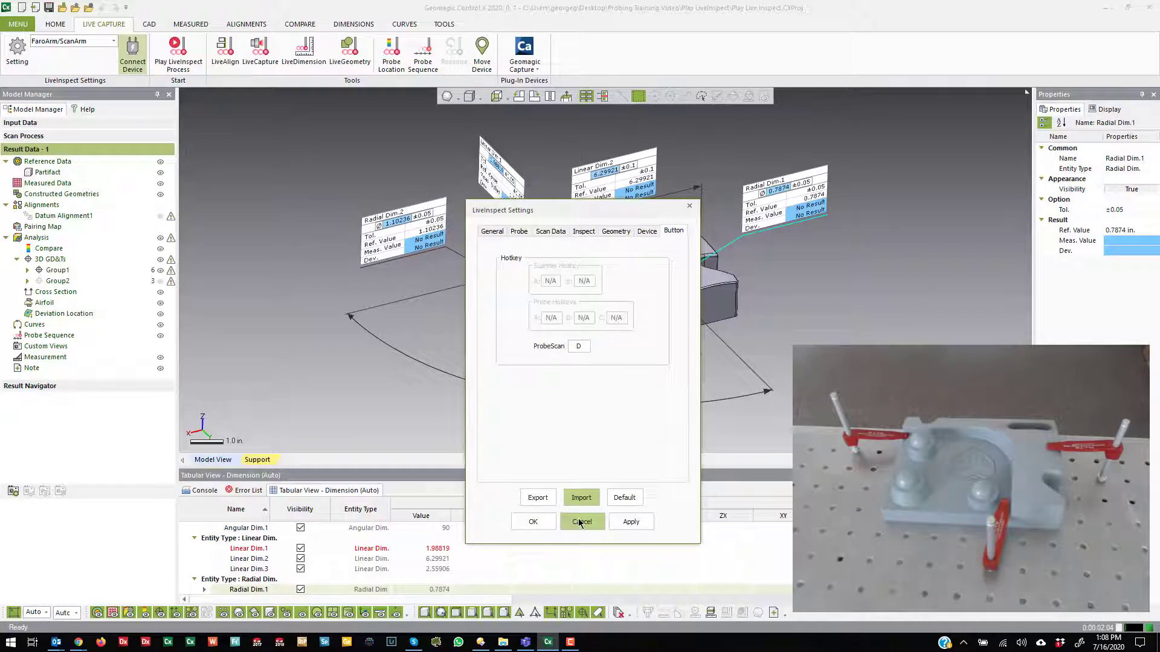
# Cancel the LiveInspect settings unchanged and check the Probe Sequence command.
pyautogui.click(582, 522)
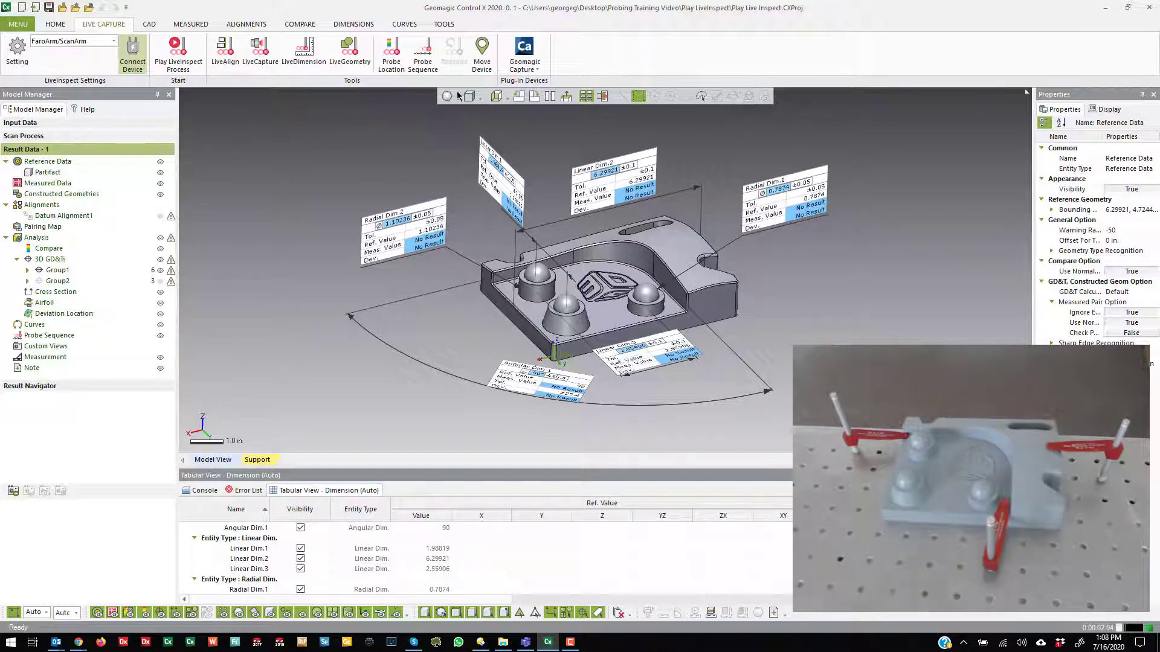
pyautogui.moveTo(423, 53)
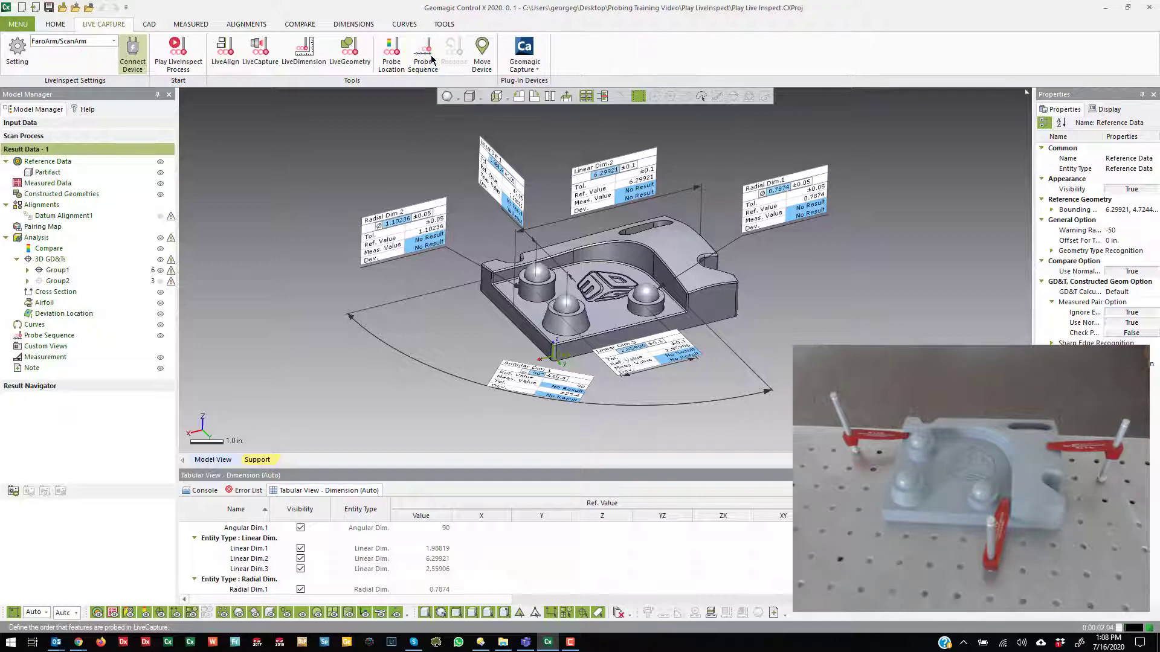
pyautogui.click(422, 52)
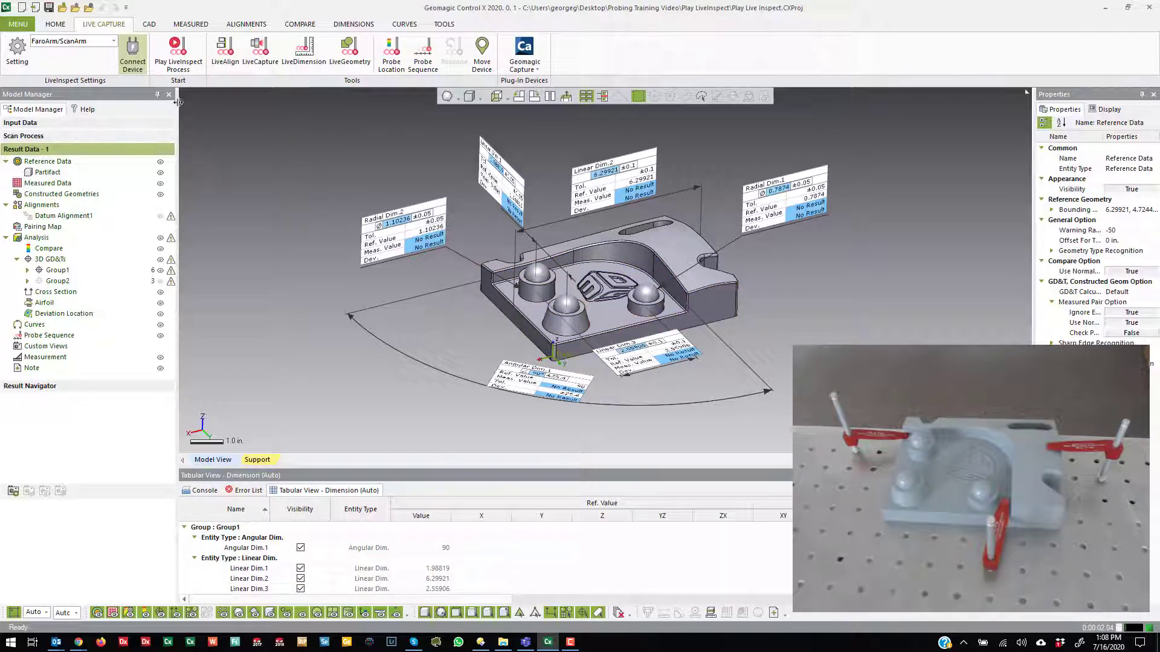
pyautogui.moveTo(178, 52)
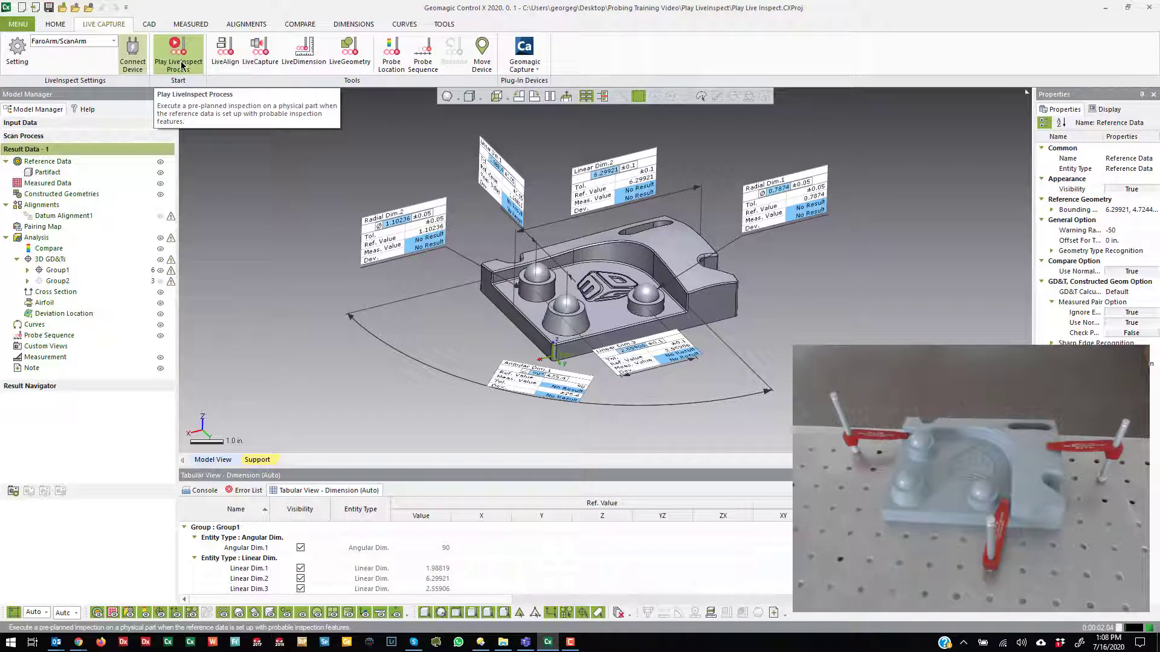
# Start the LiveInspect probing run and probe the alignment points until Datum Alignment1 validates.
pyautogui.click(178, 52)
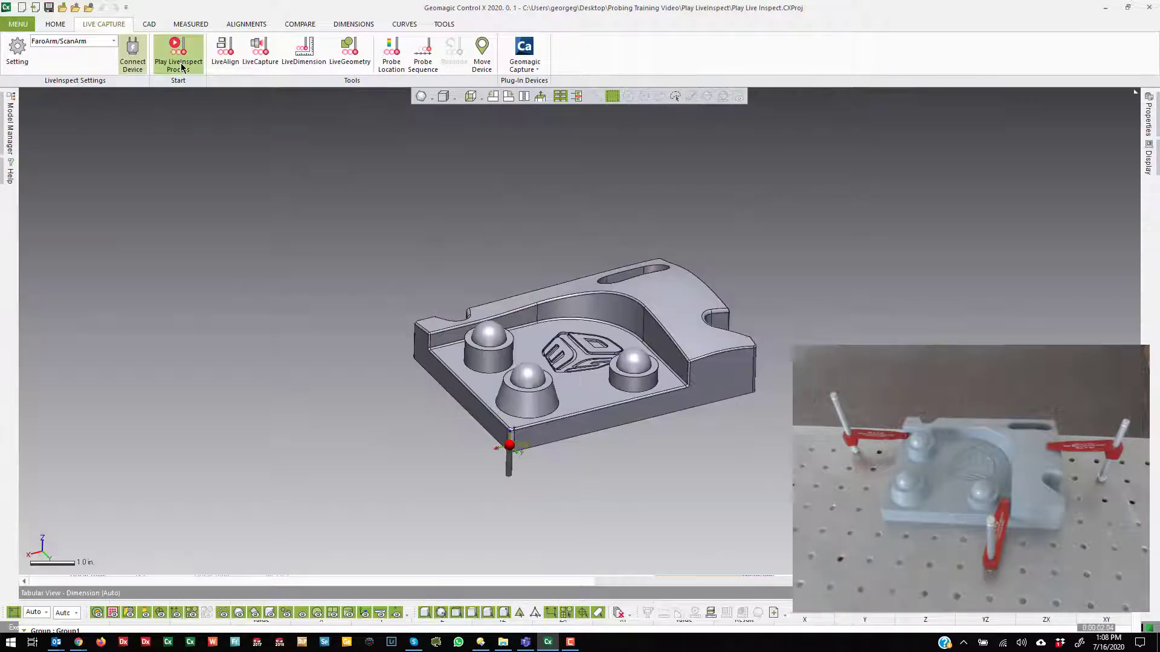
pyautogui.click(178, 52)
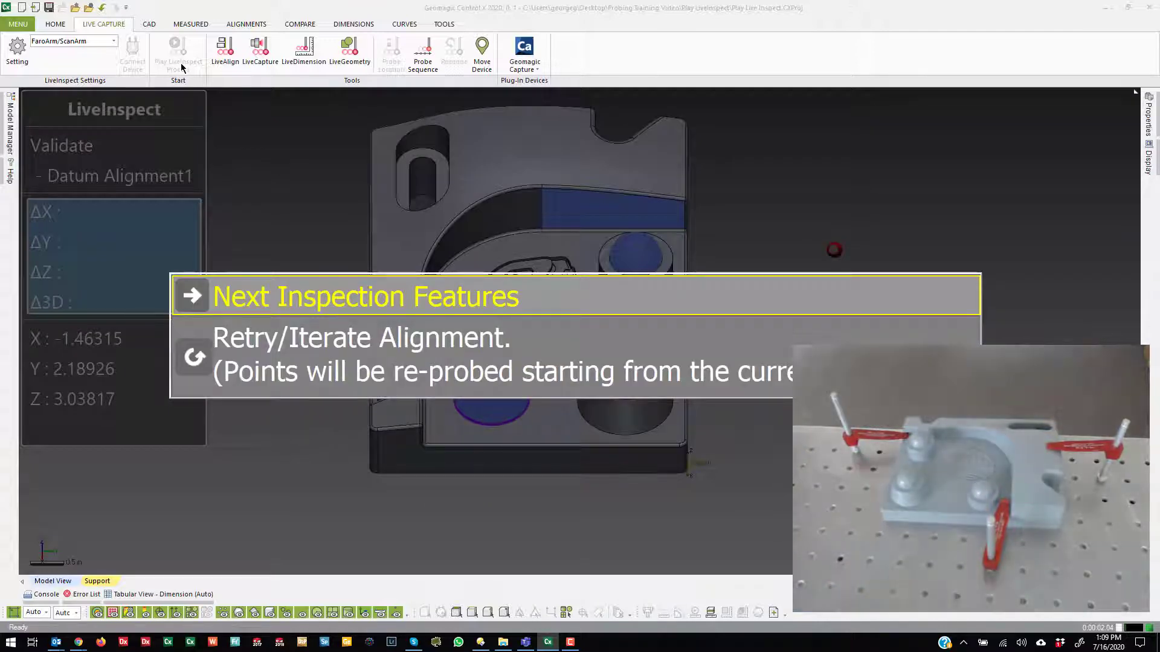
pyautogui.moveTo(363, 354)
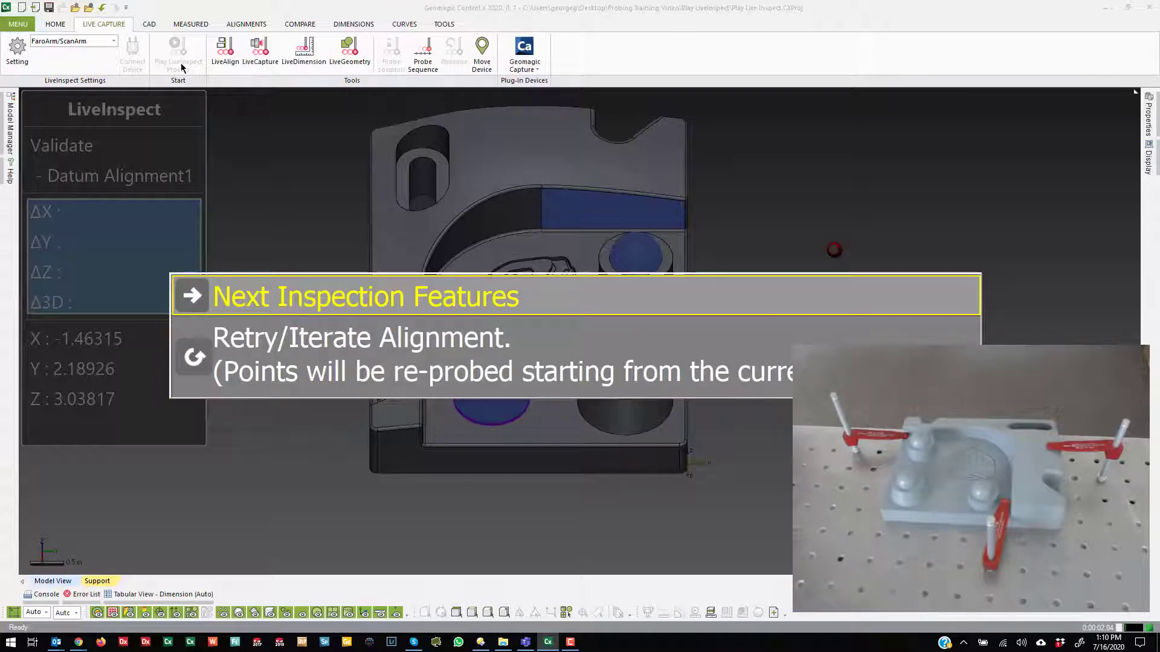
# Move past the alignment validation to Next Inspection Features and probe them with the arm.
pyautogui.click(365, 296)
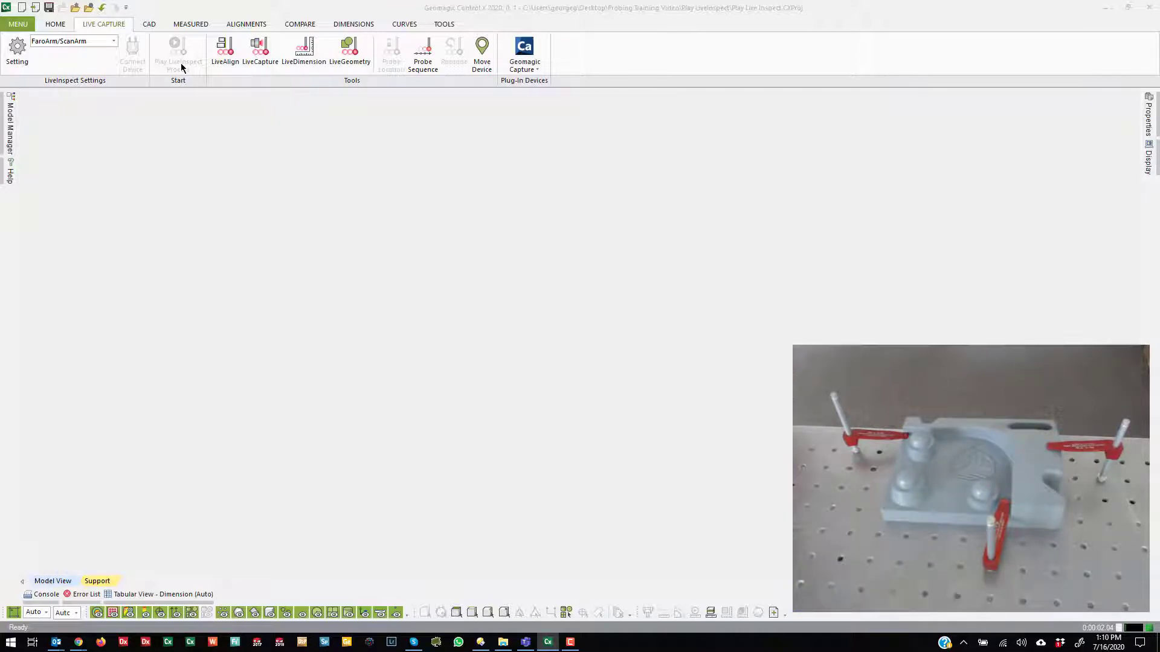
pyautogui.click(177, 52)
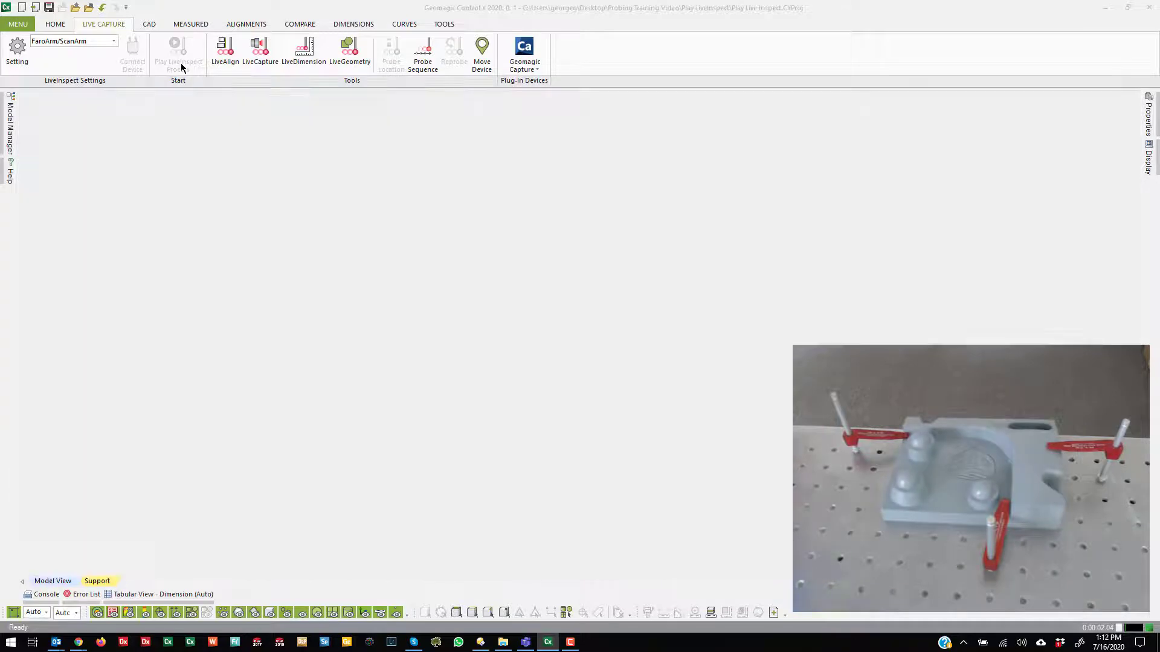
# Finish the probing run so the callouts show measured values and deviations.
pyautogui.click(178, 52)
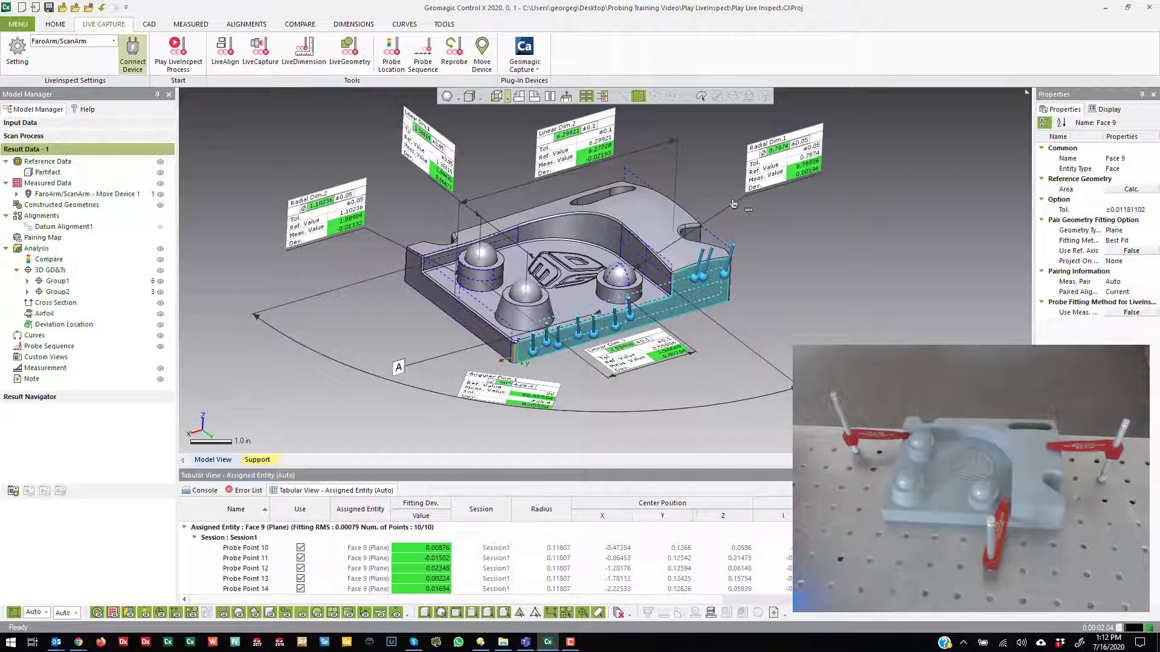
pyautogui.moveTo(453, 55)
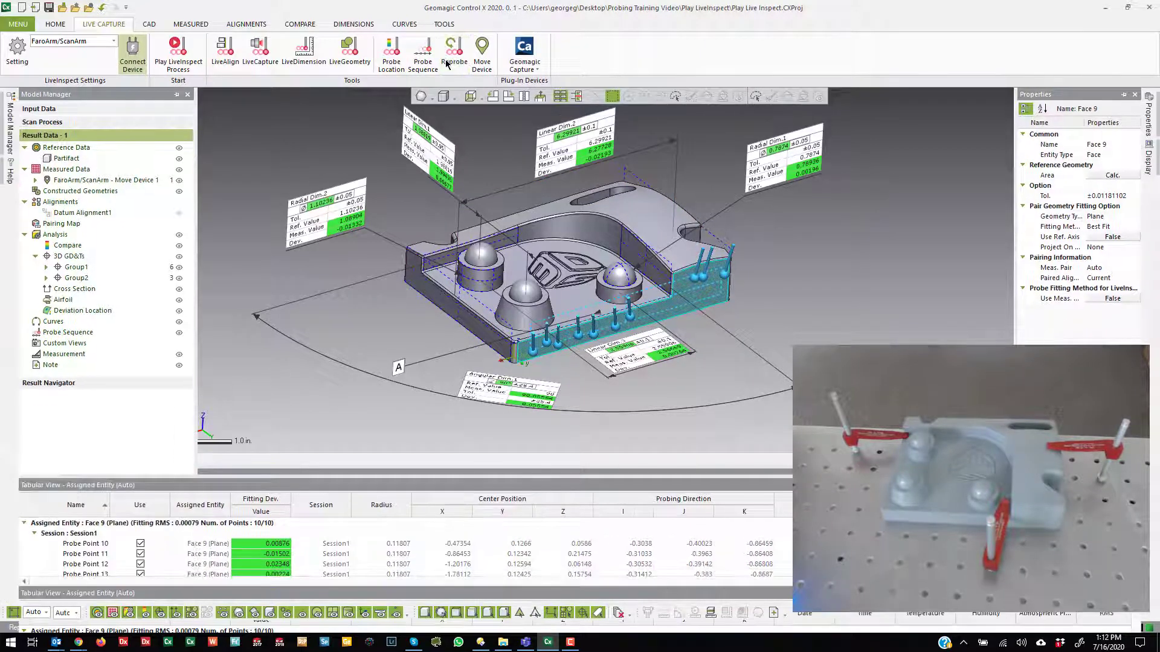
# Reprobe Face 1, fitting it with 13 new Session2 probe points.
pyautogui.click(454, 52)
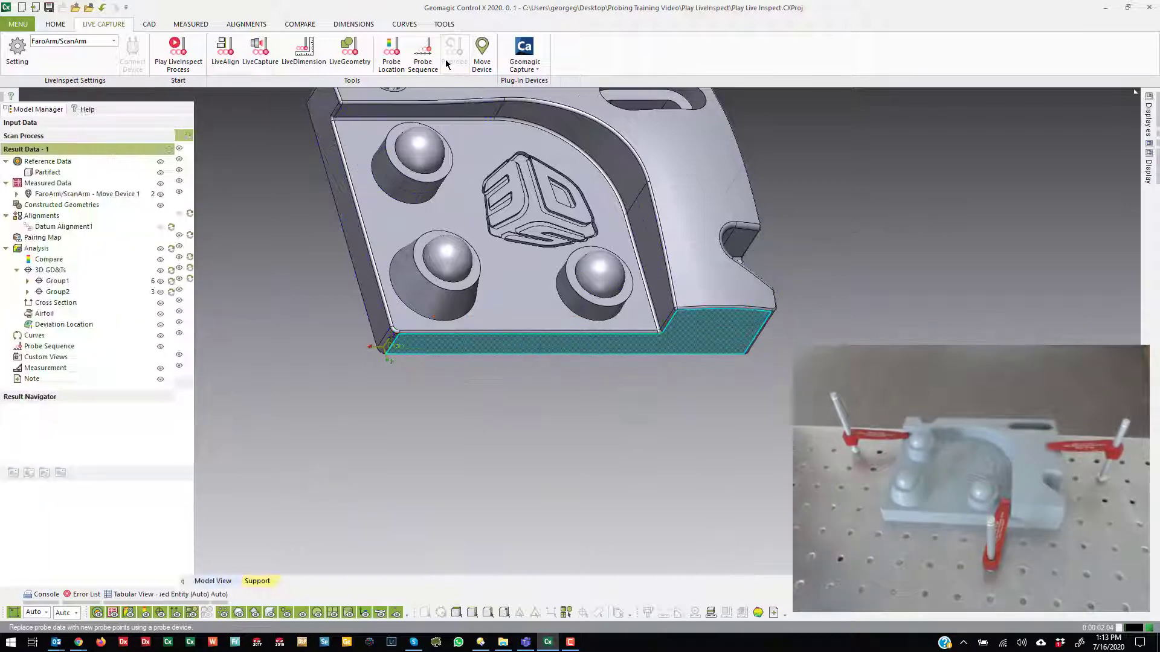
pyautogui.click(453, 52)
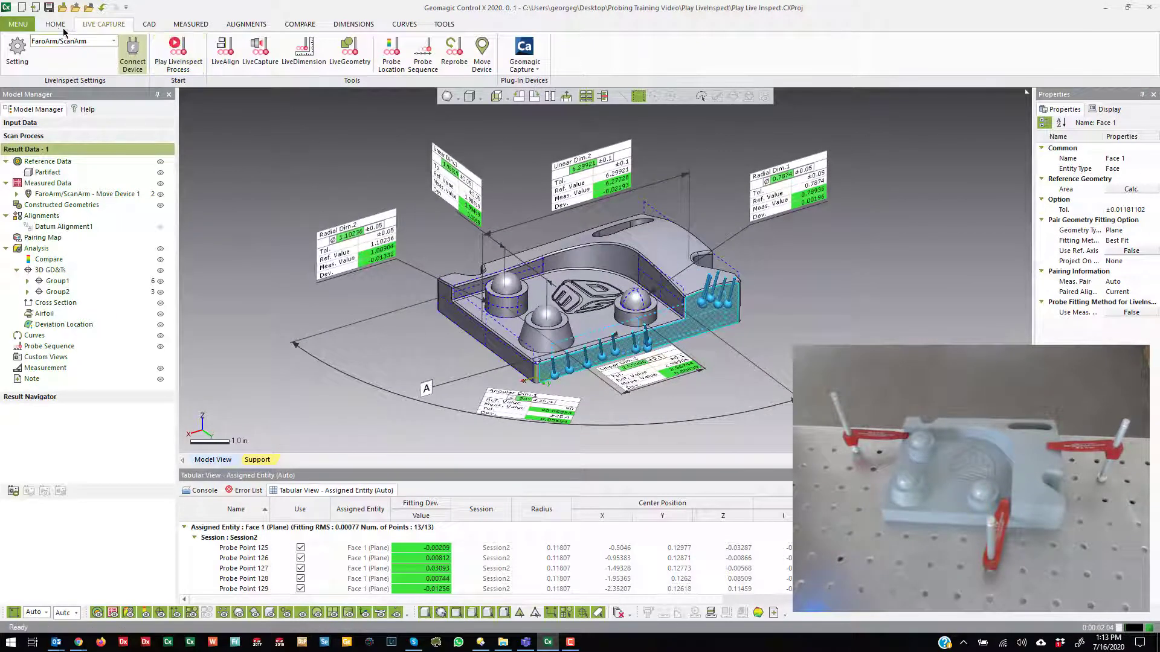
pyautogui.click(54, 24)
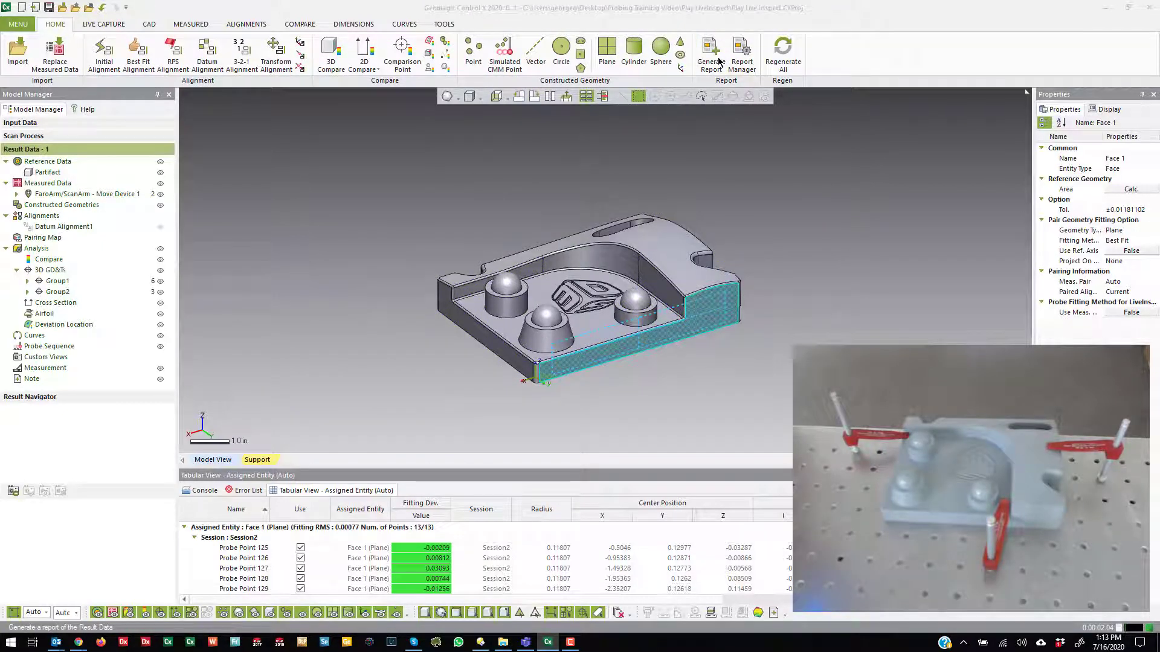
pyautogui.click(709, 52)
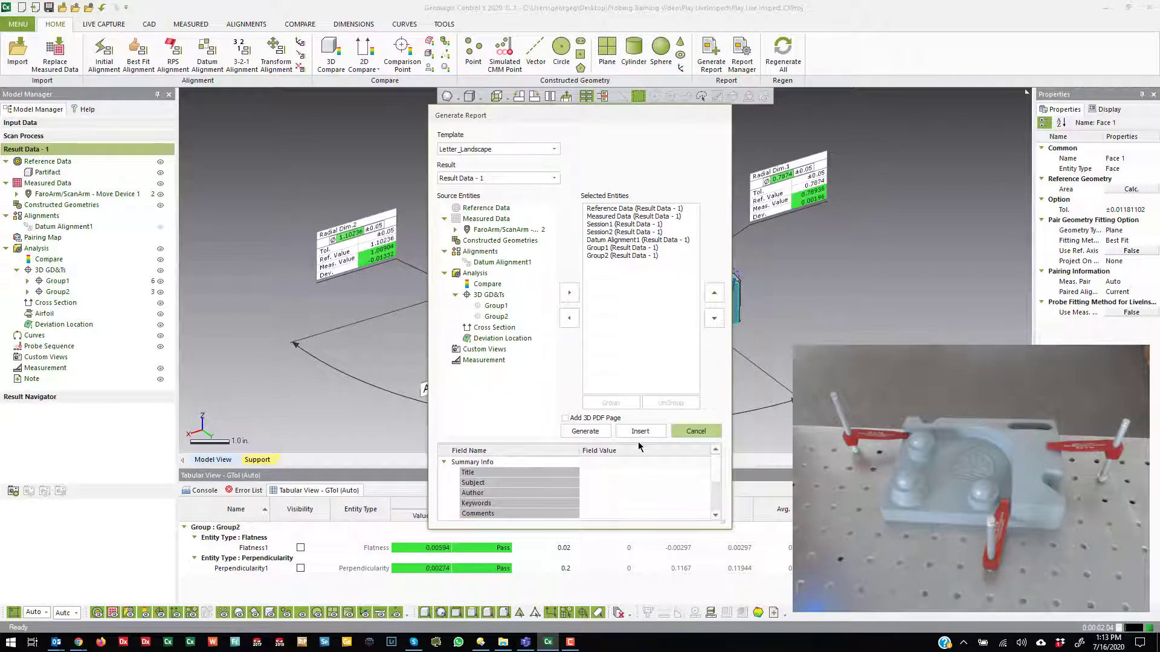
pyautogui.click(695, 430)
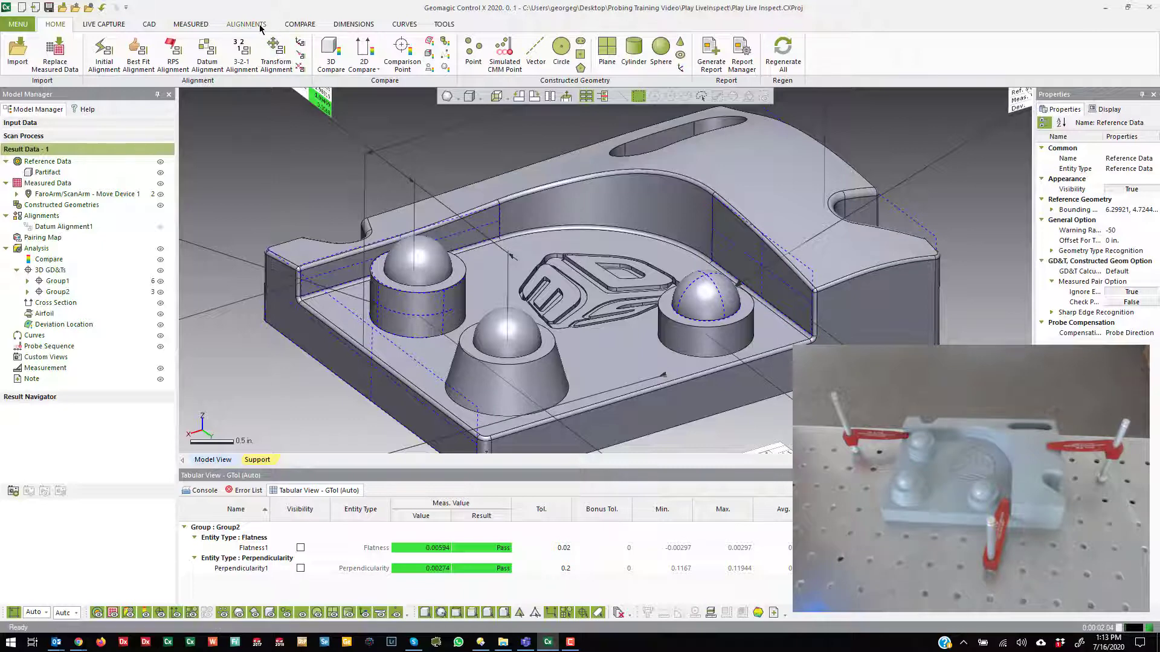
# Add Linear Dim.4 of 3.54331 in. to the right end face with Smart Dimension.
pyautogui.click(190, 24)
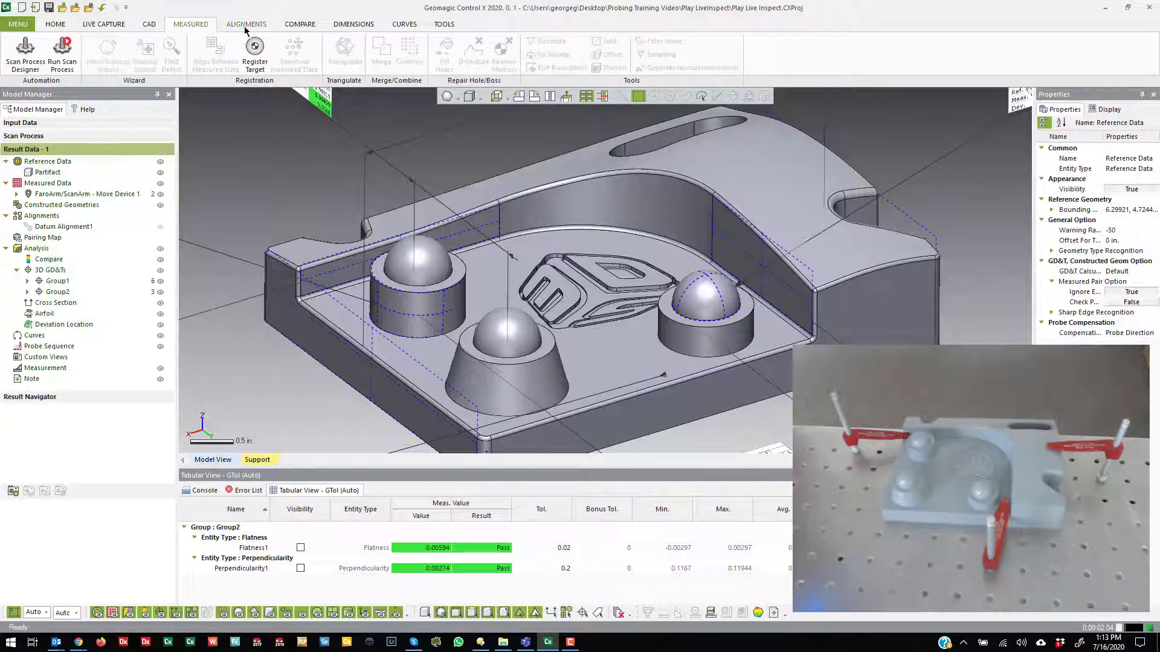
pyautogui.click(353, 24)
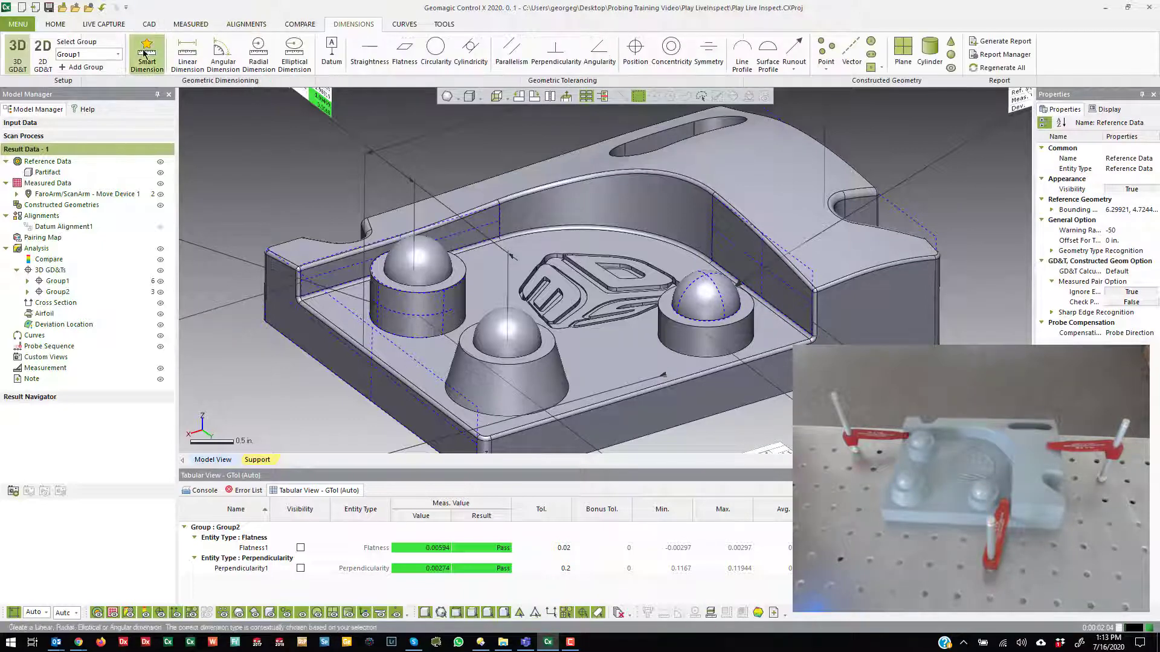
pyautogui.click(188, 52)
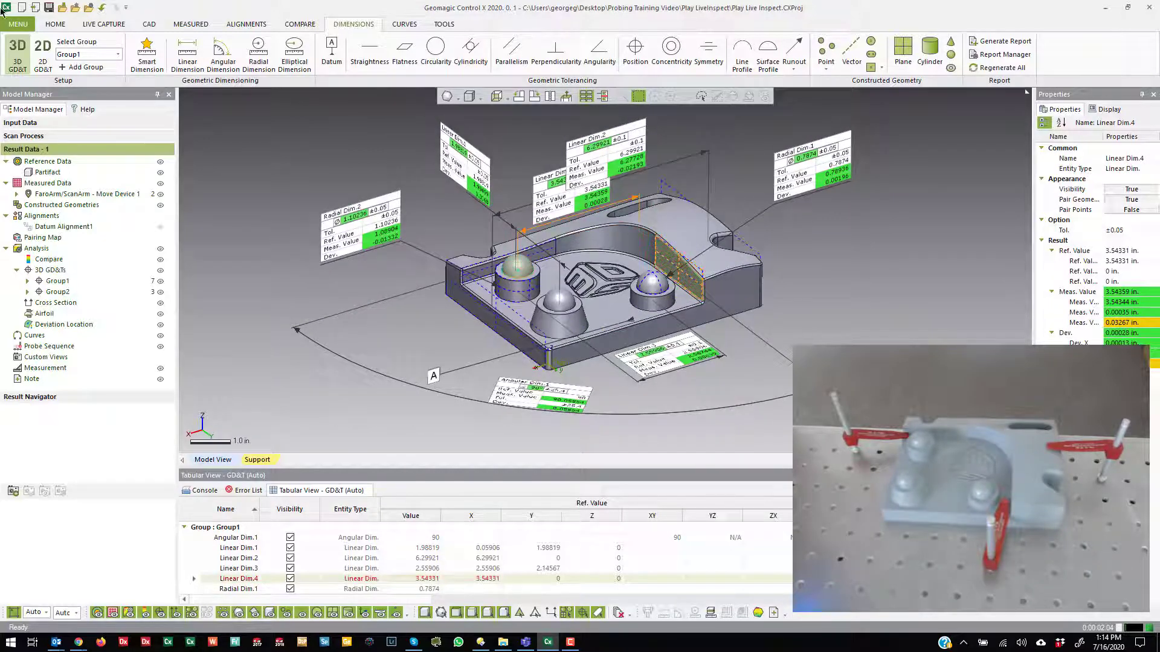
# Launch a new LiveInspect probing run from Live Capture.
pyautogui.click(102, 25)
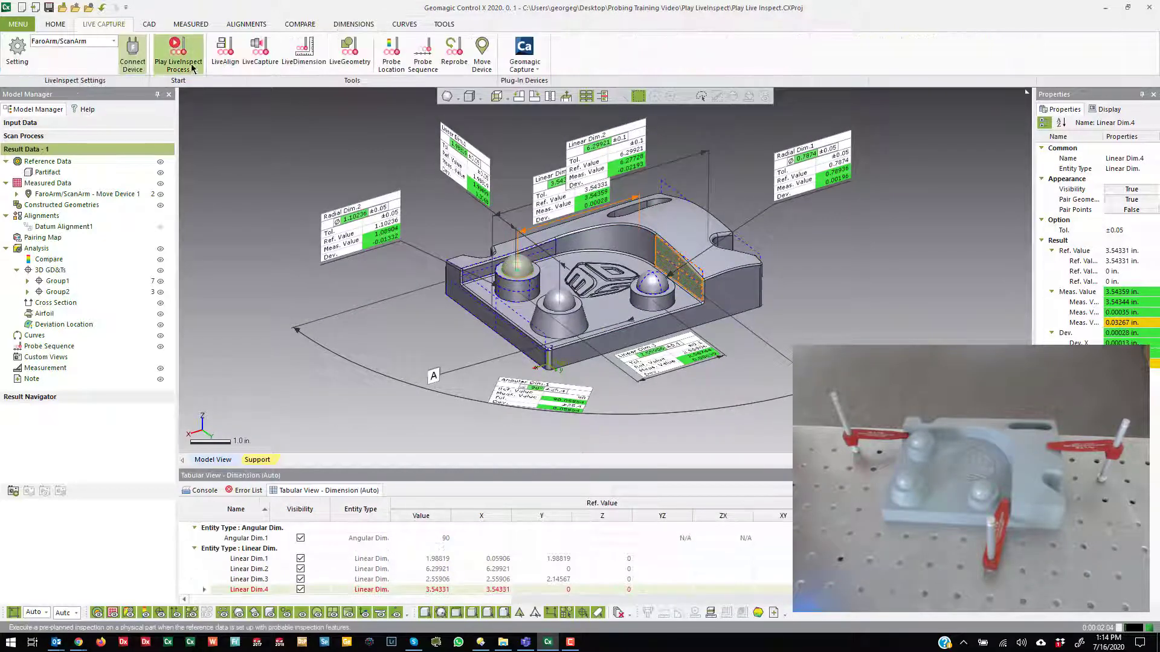
pyautogui.click(178, 50)
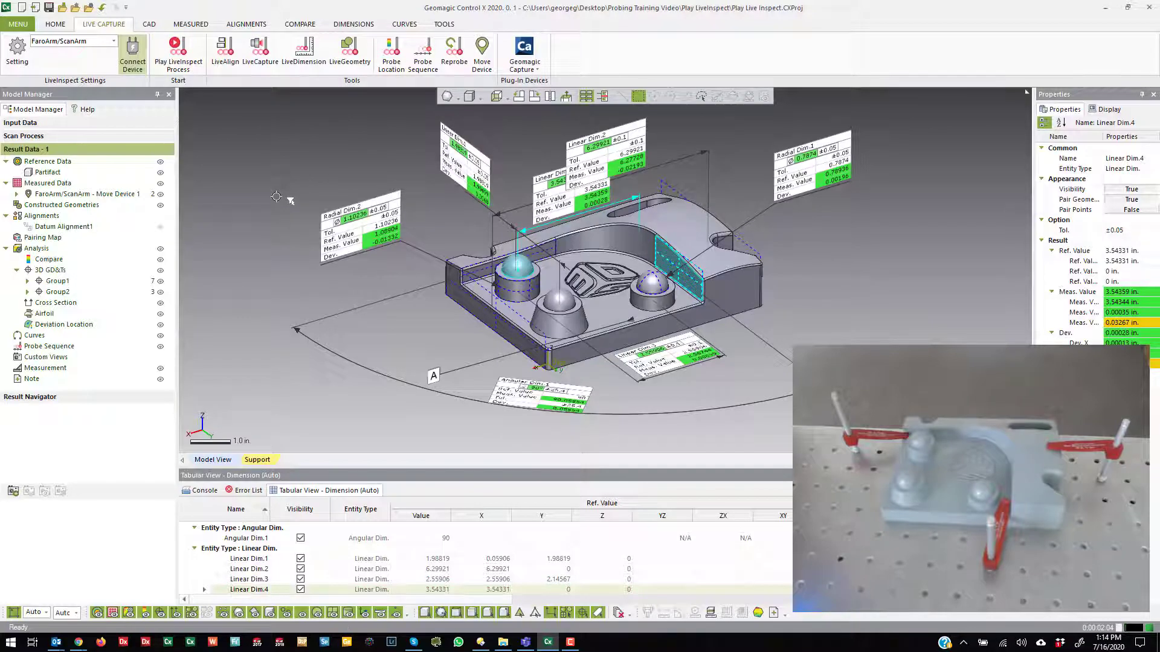